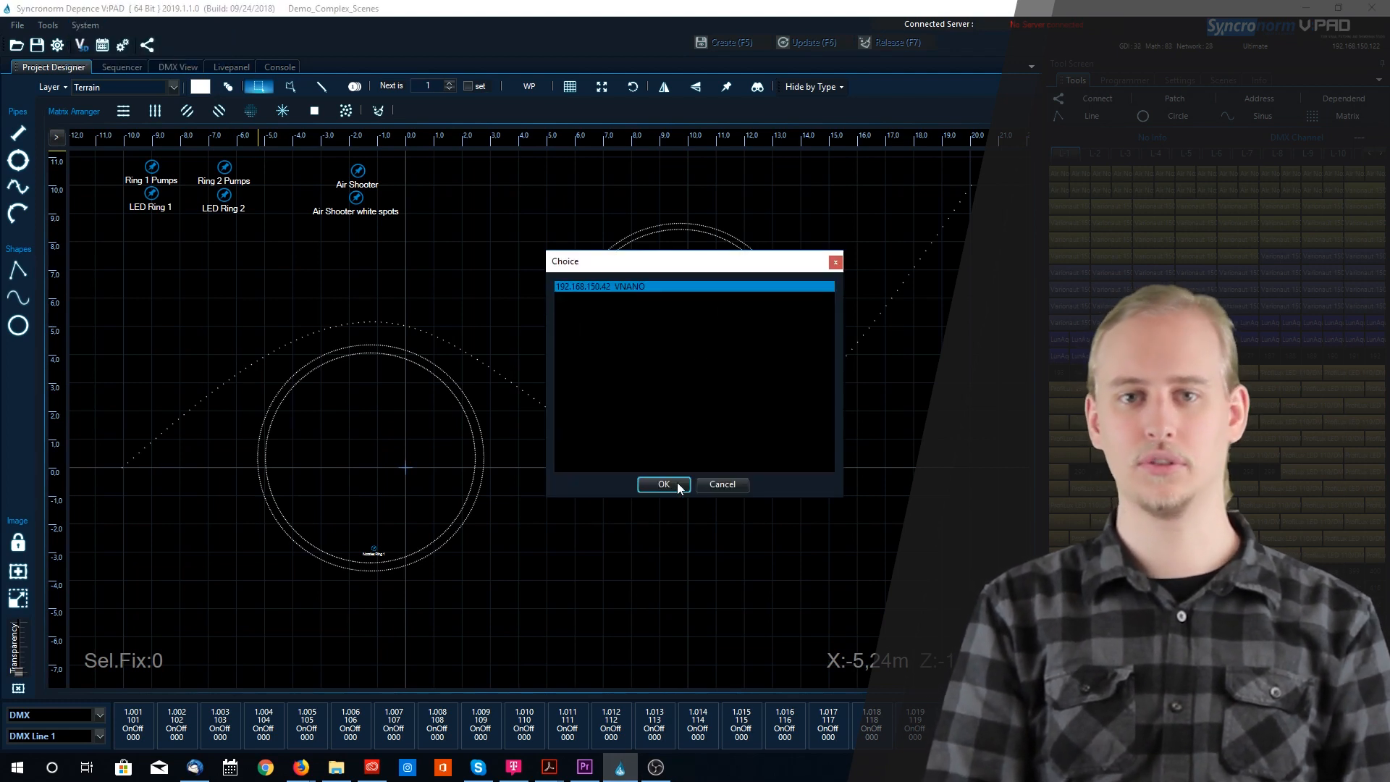
# Step: Confirm the vNano device and, in Export Project to Server, tick the Demo Sequence for export
pyautogui.click(663, 484)
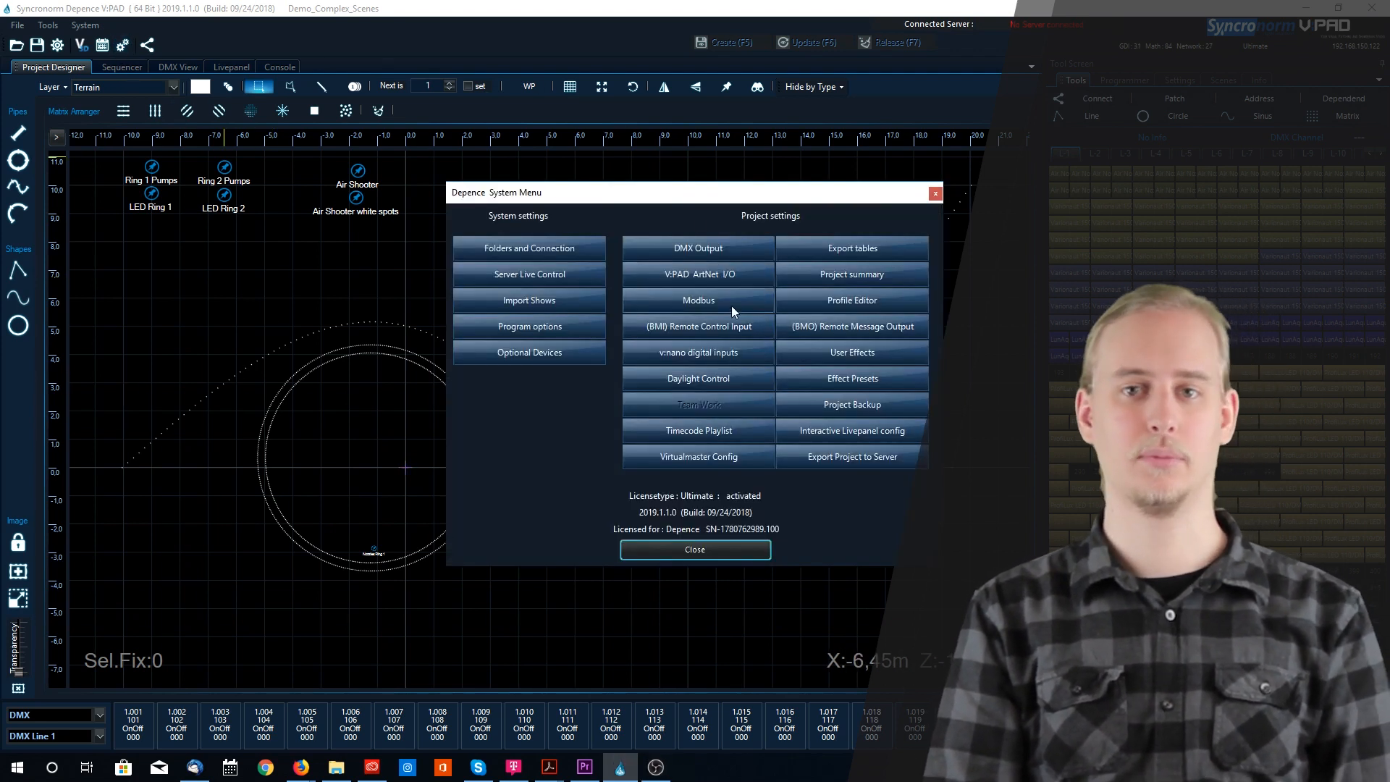
pyautogui.click(851, 248)
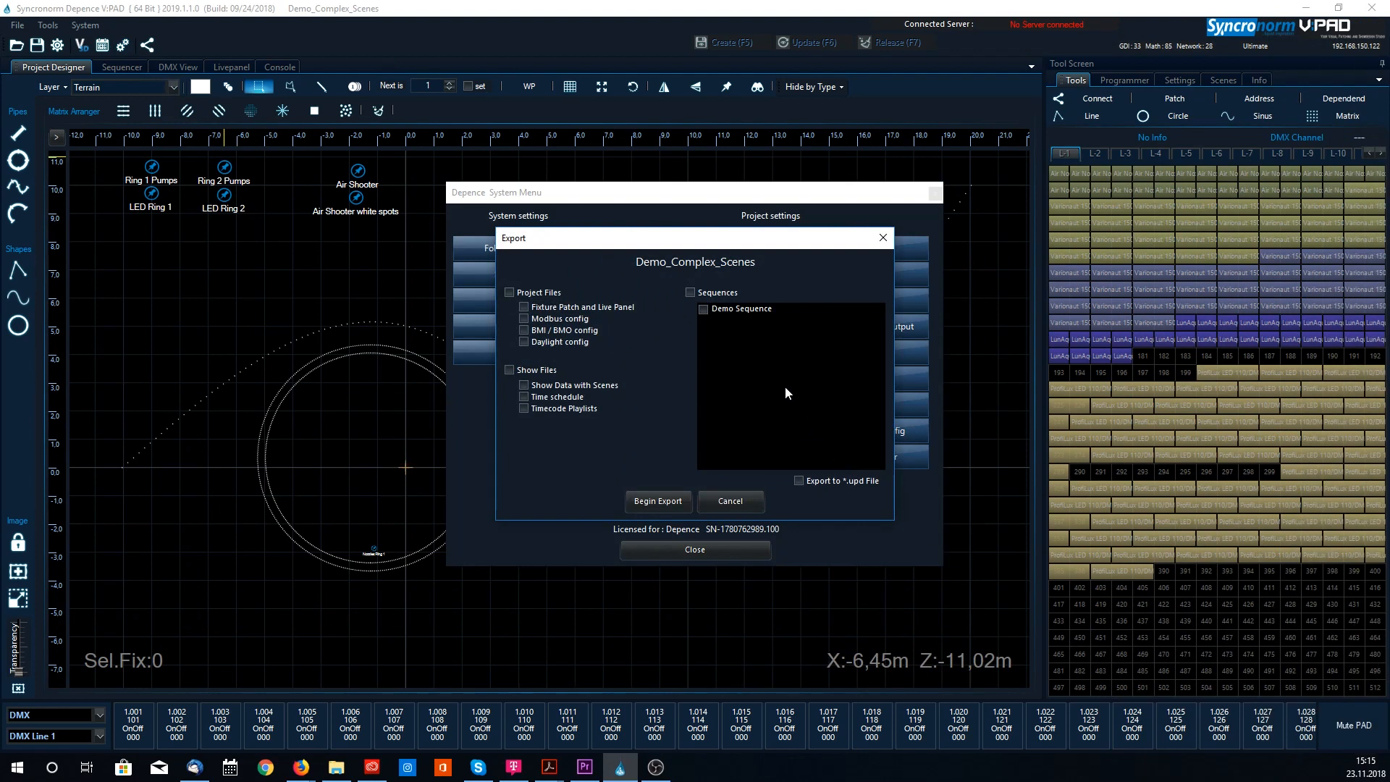
pyautogui.click(690, 292)
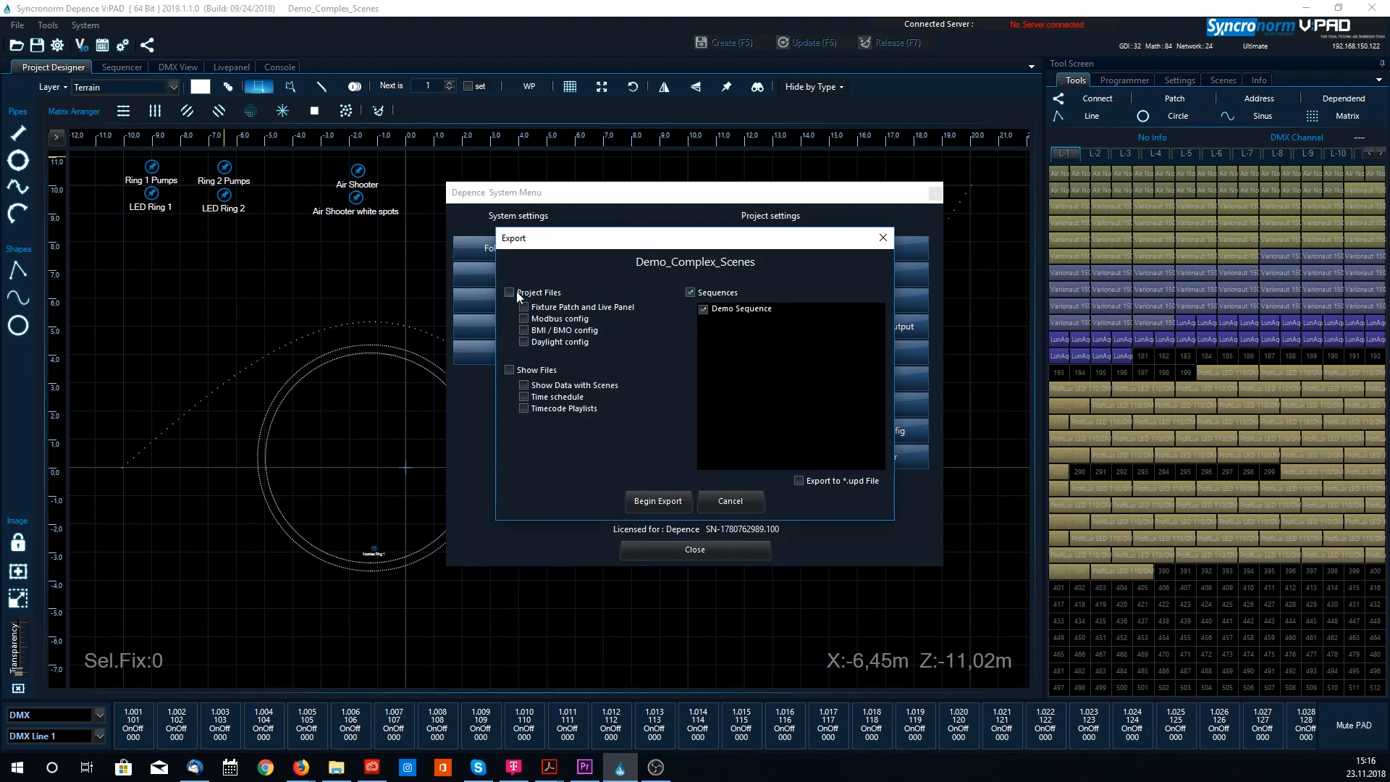